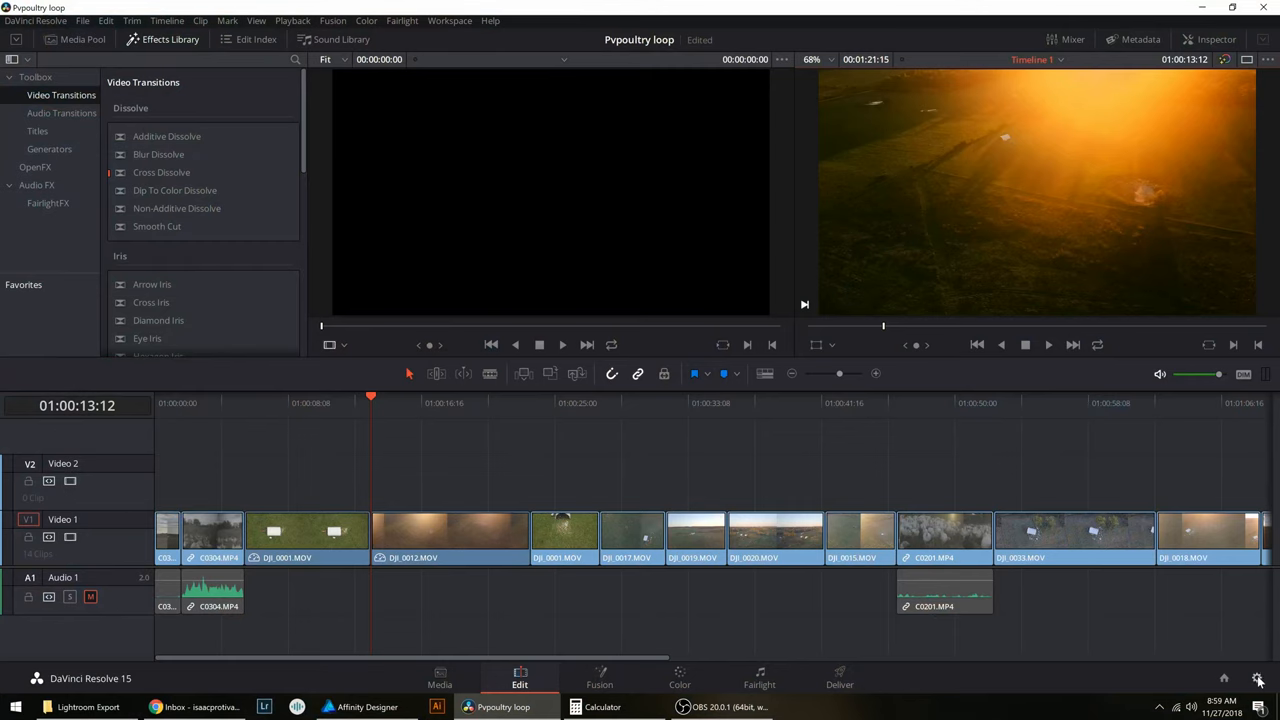
In Project Settings, choose a Custom 1920 x 800 timeline resolution.
click(1259, 679)
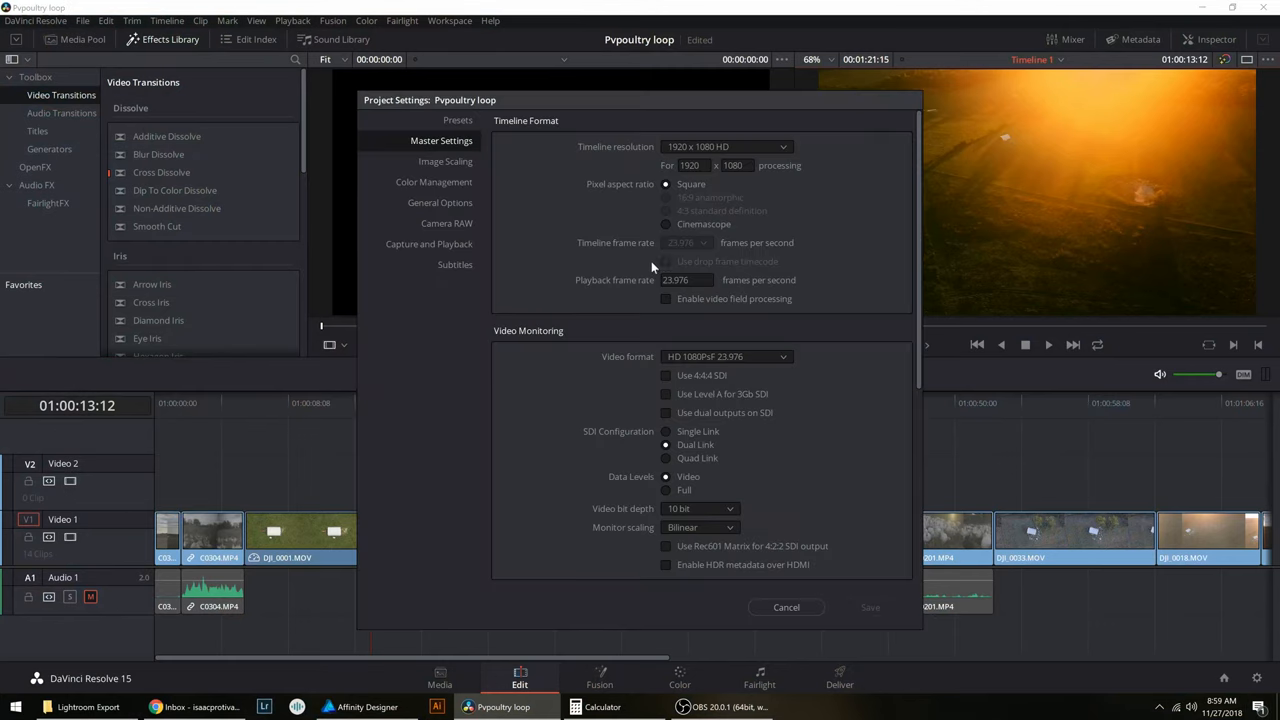
click(783, 146)
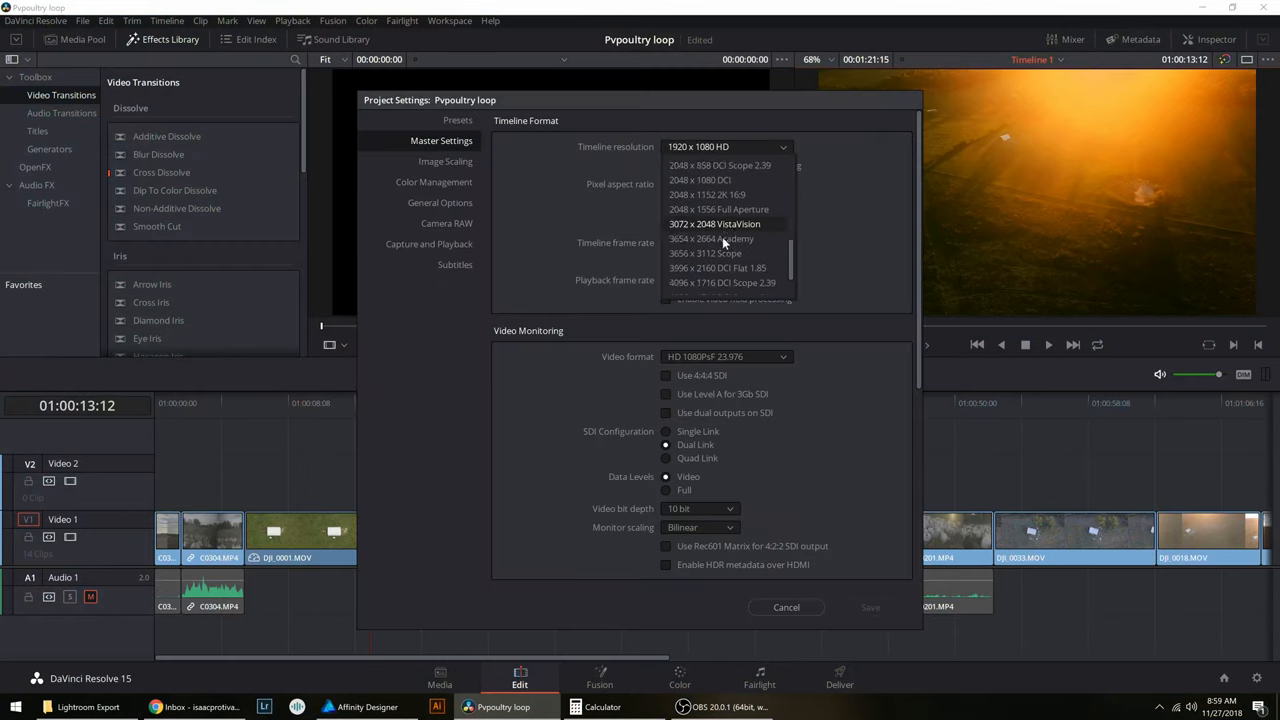
scroll(up, 3)
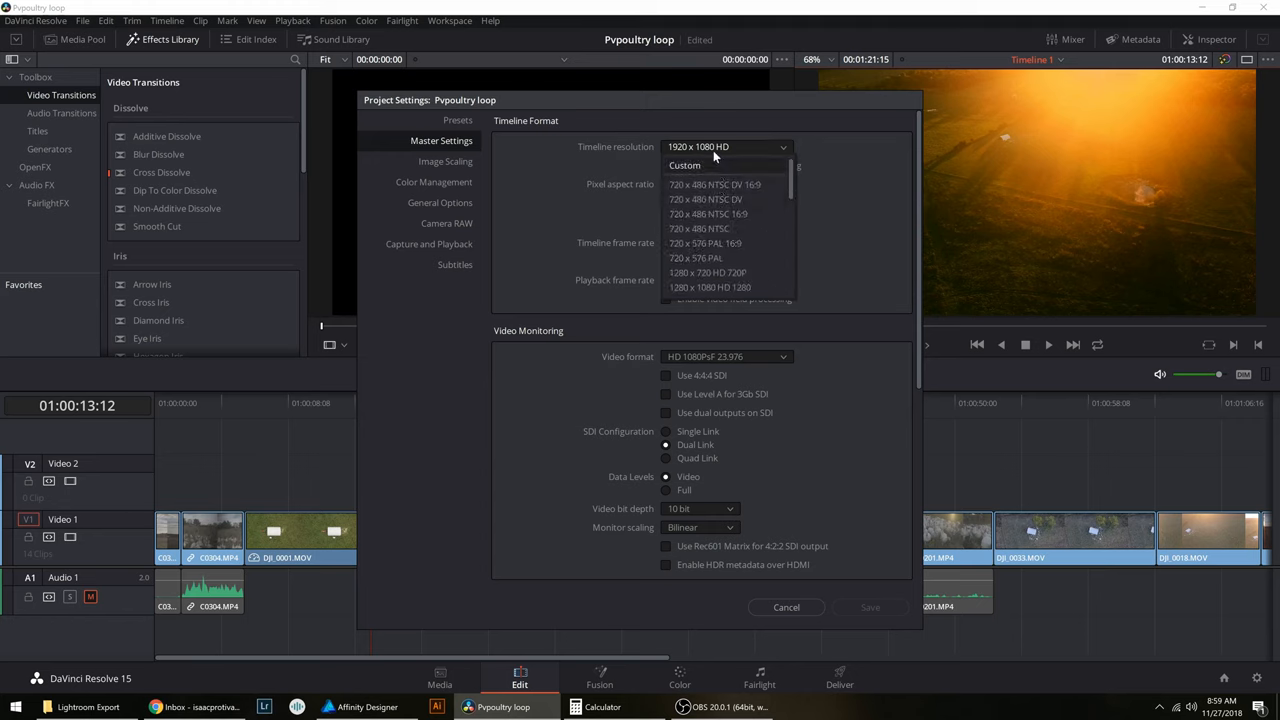
click(685, 165)
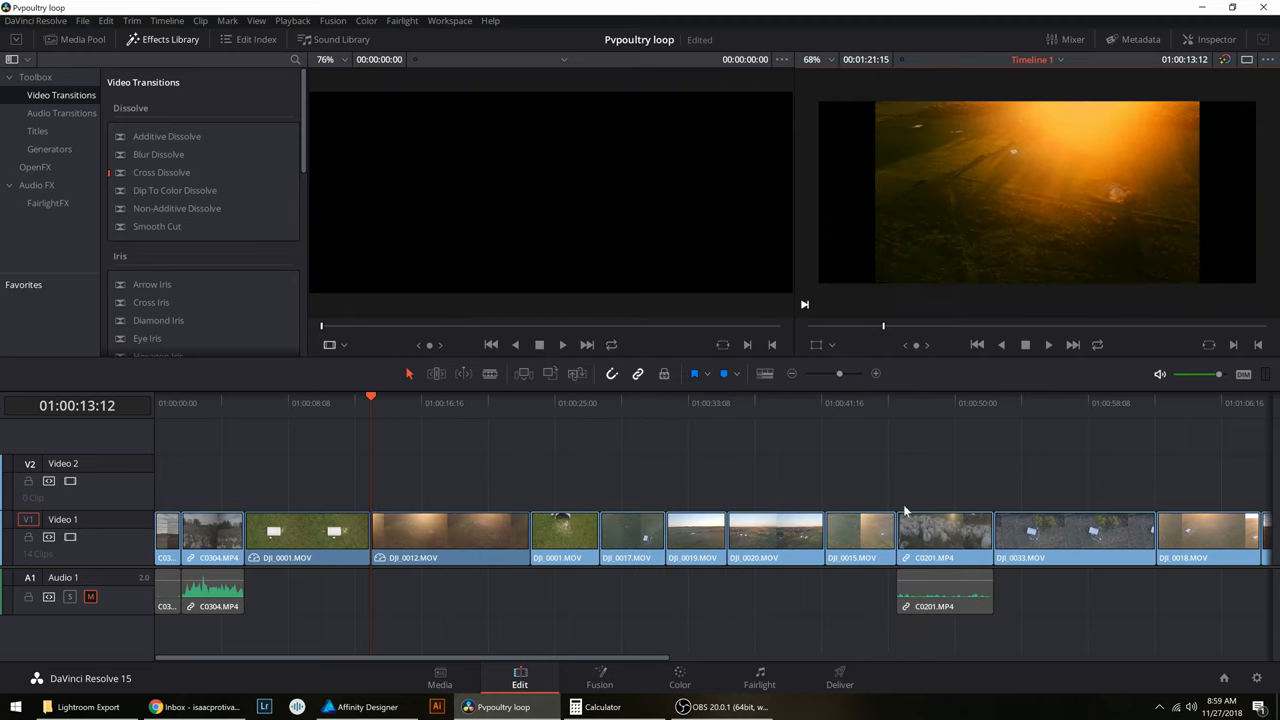
mouse_move(1060, 219)
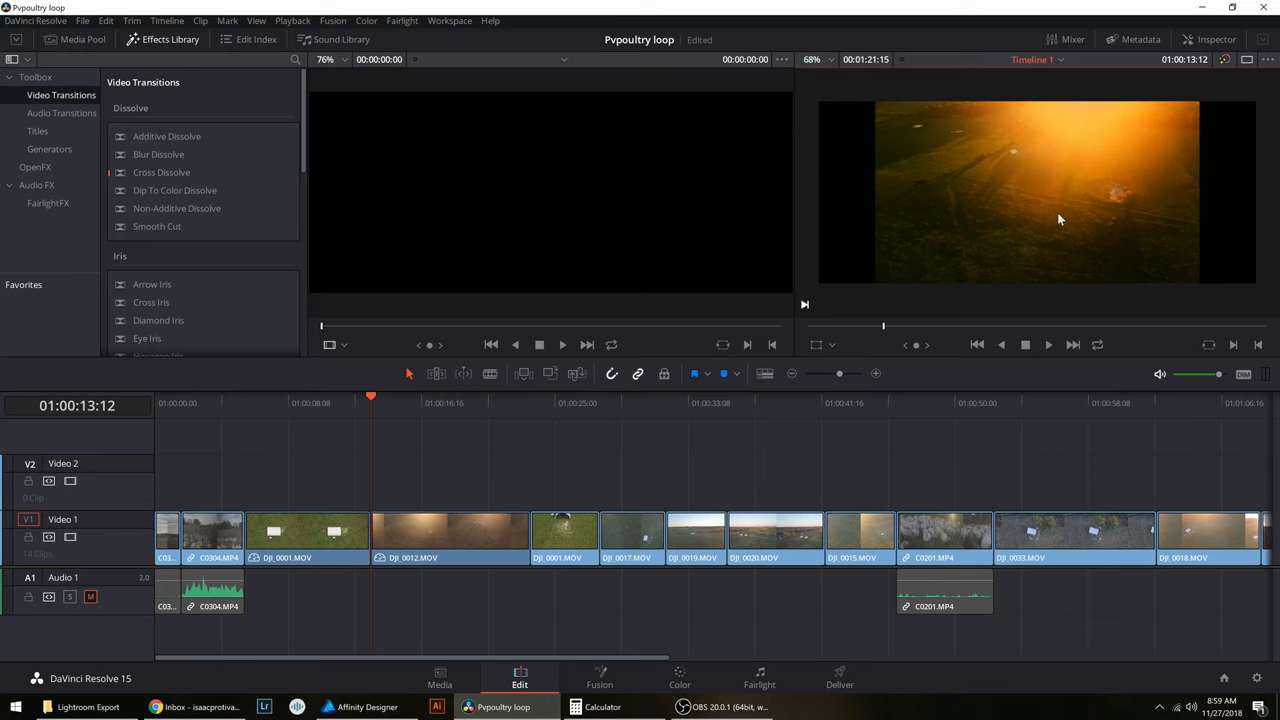
mouse_move(1094, 218)
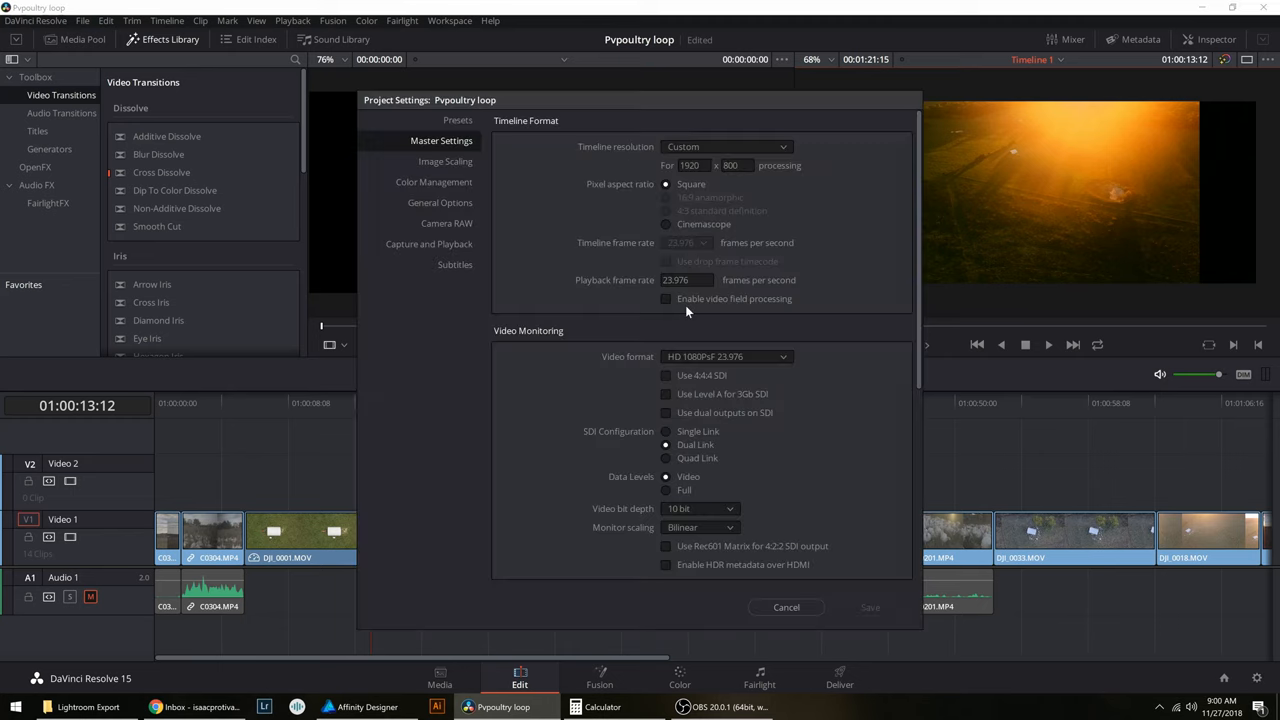
Set Image Scaling mismatched resolution files to 'Scale full frame with crop'.
click(445, 161)
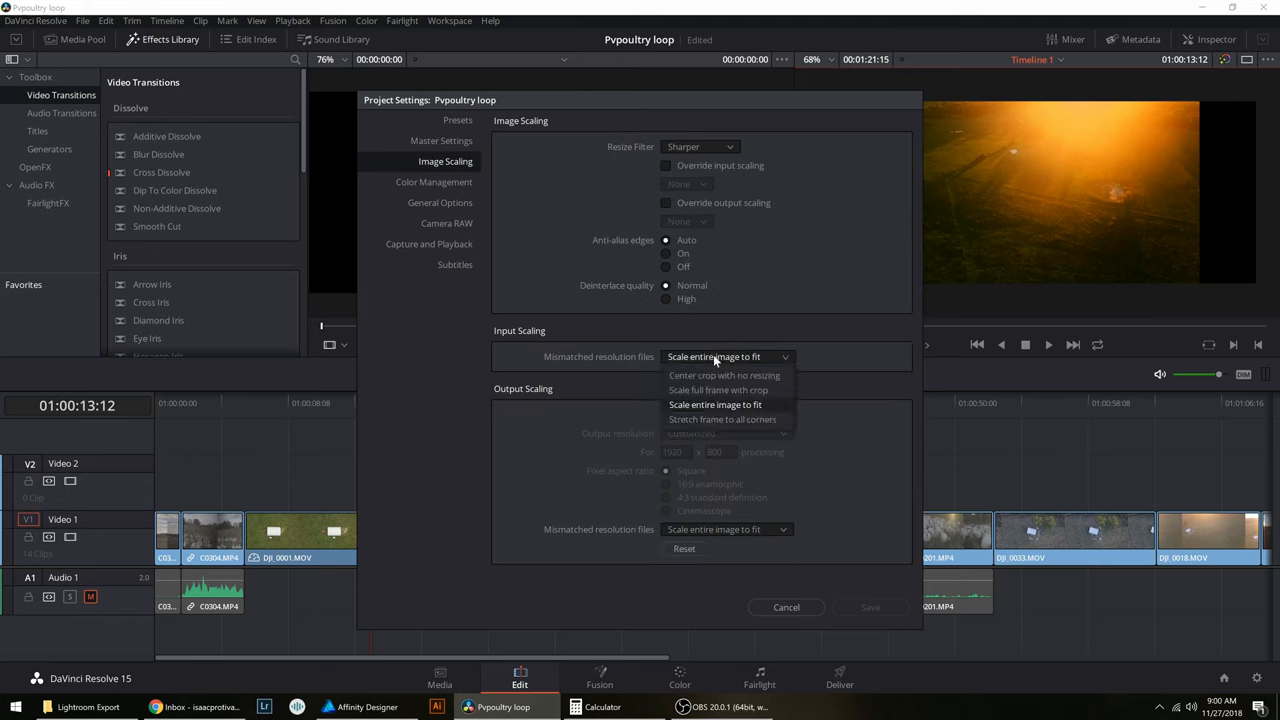
mouse_move(716, 390)
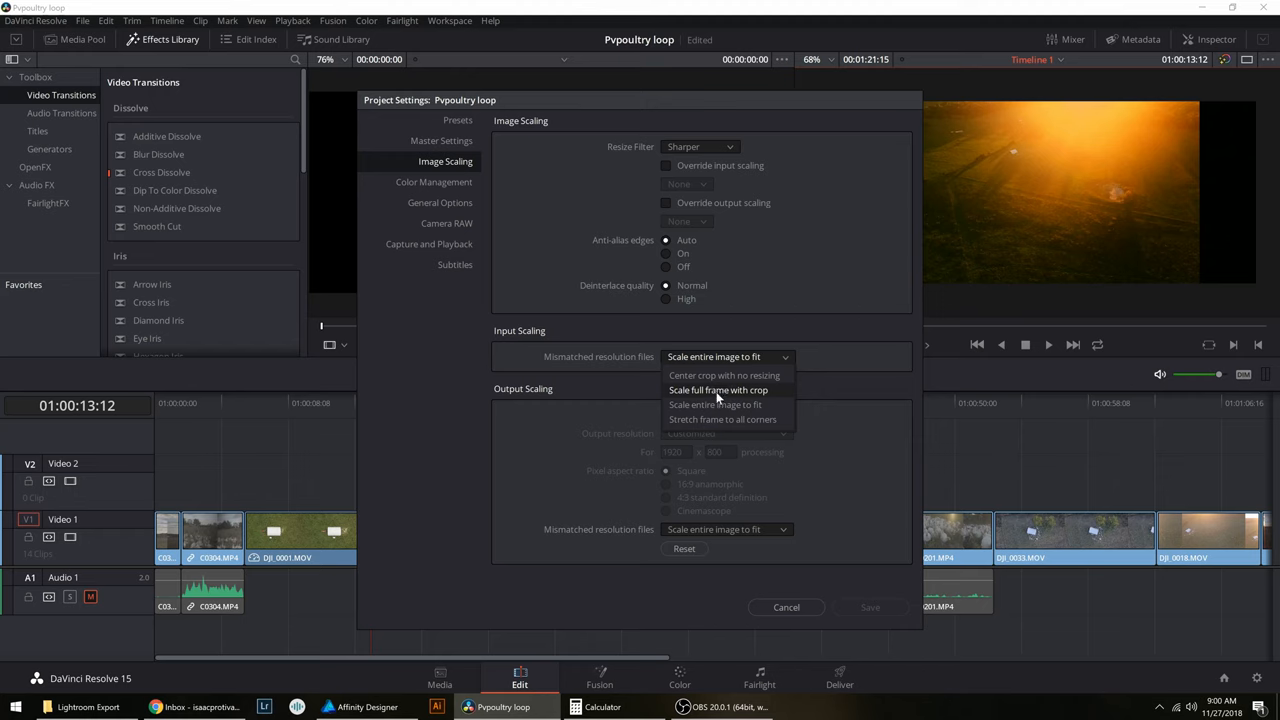
click(718, 390)
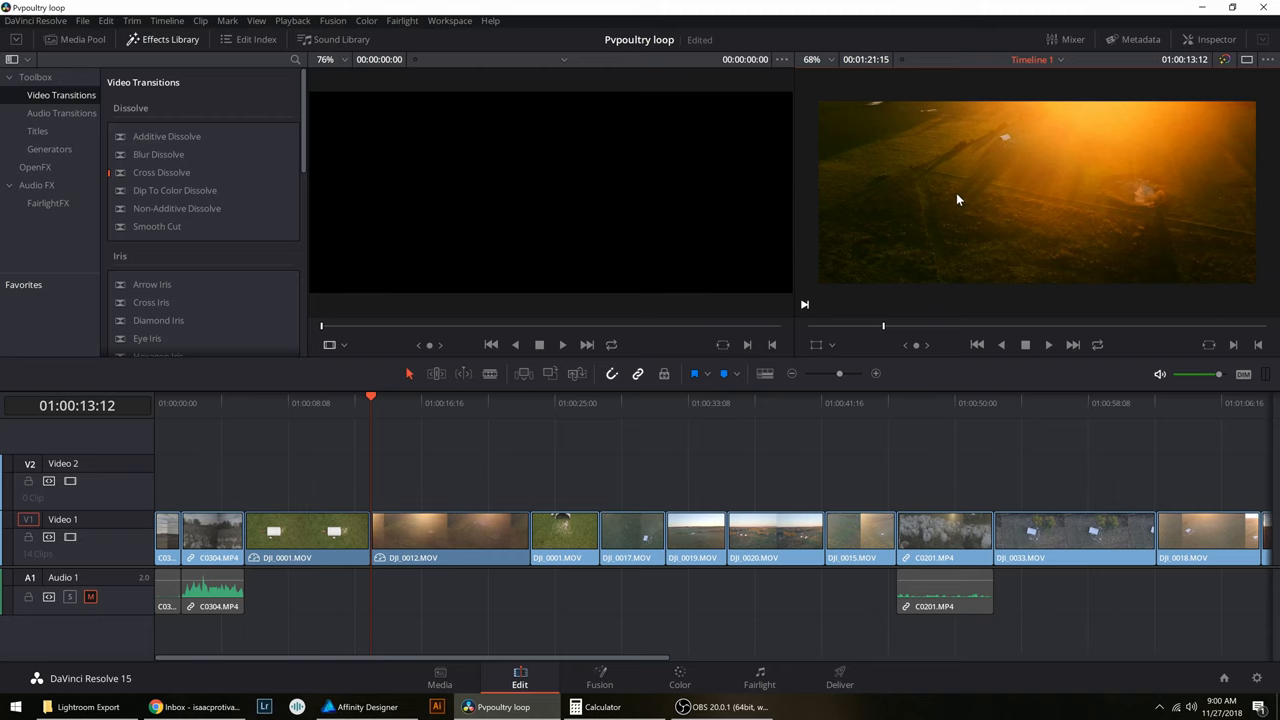
Set the clip's Sizing tilt to -100.5 and the Deliver resolution to Custom 1920 x 800.
click(679, 678)
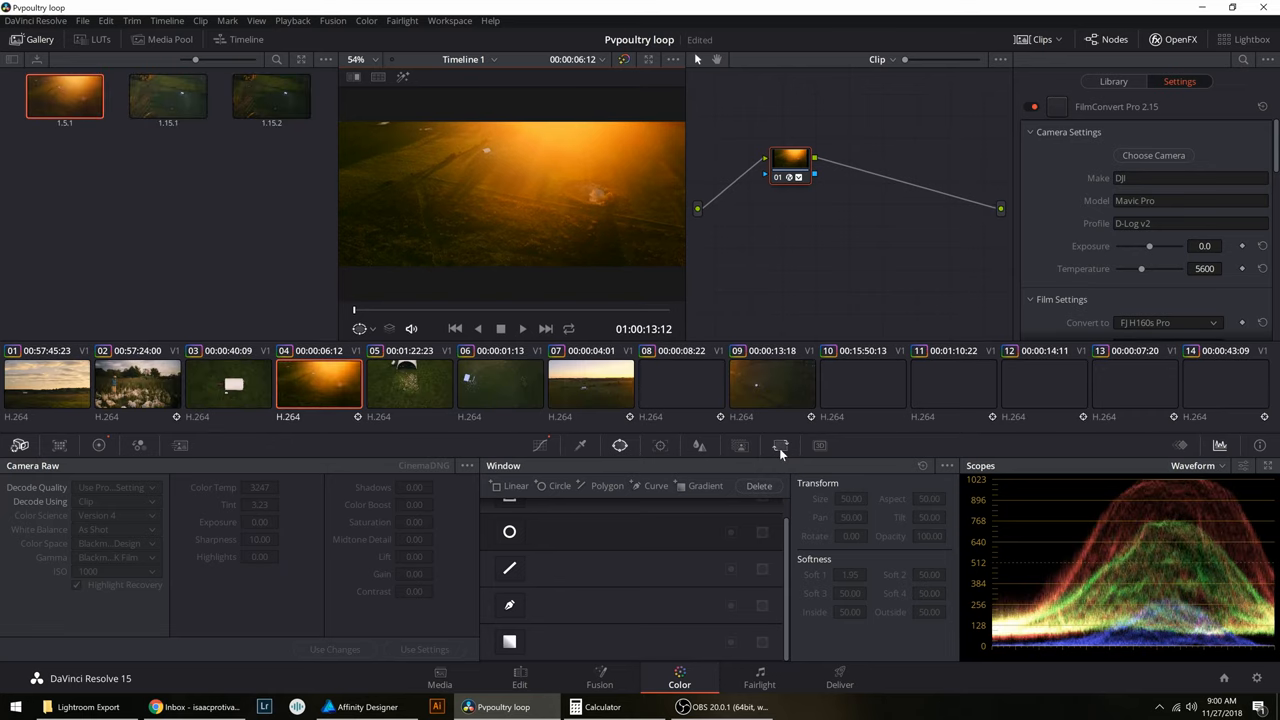
click(780, 445)
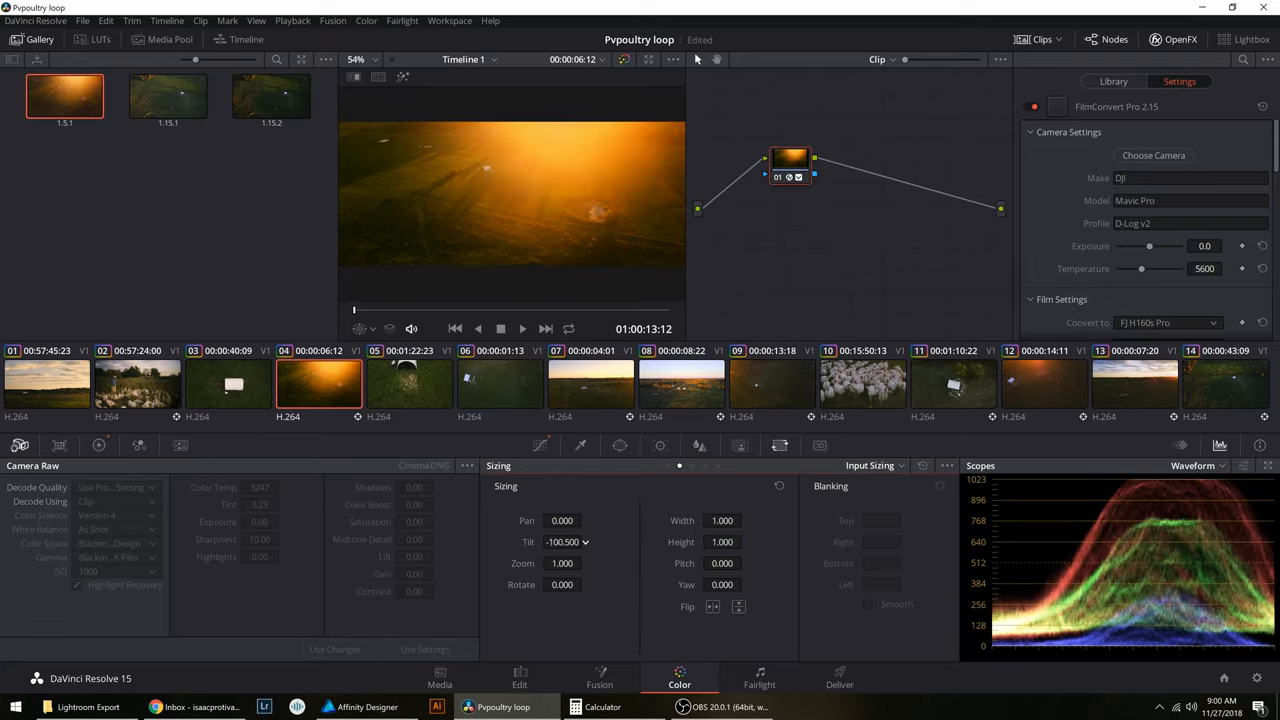
click(839, 678)
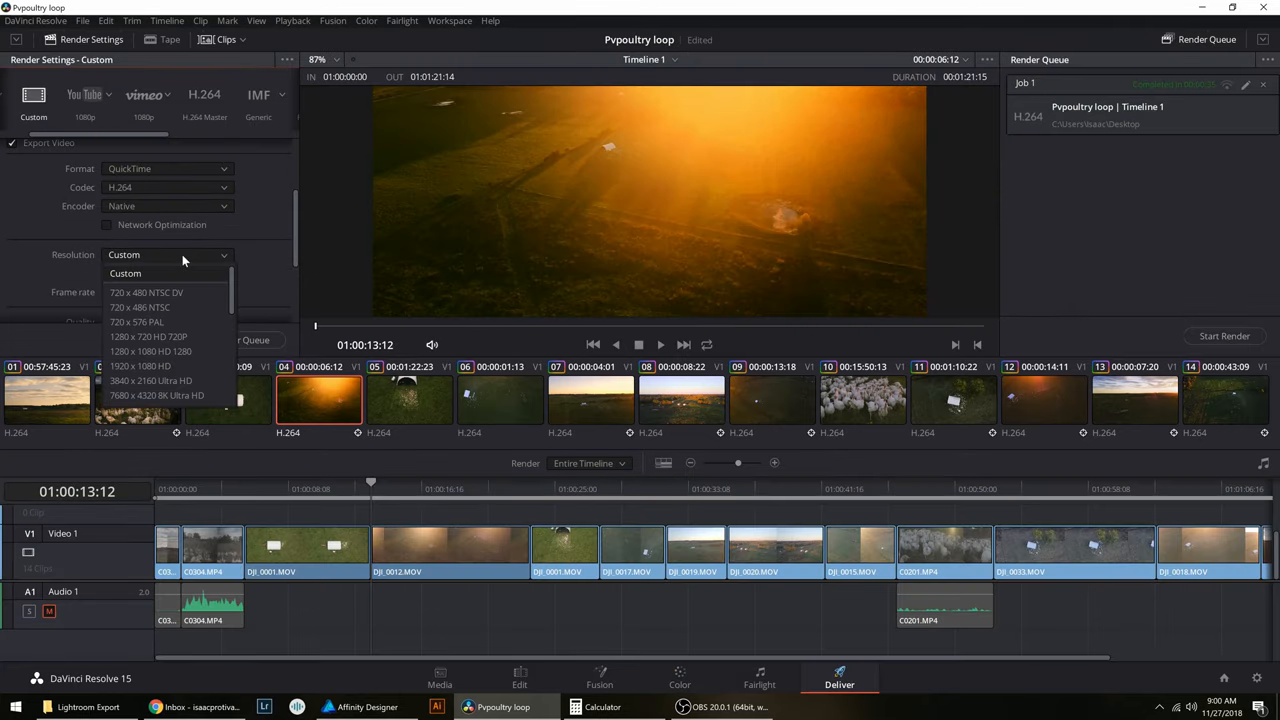
click(125, 273)
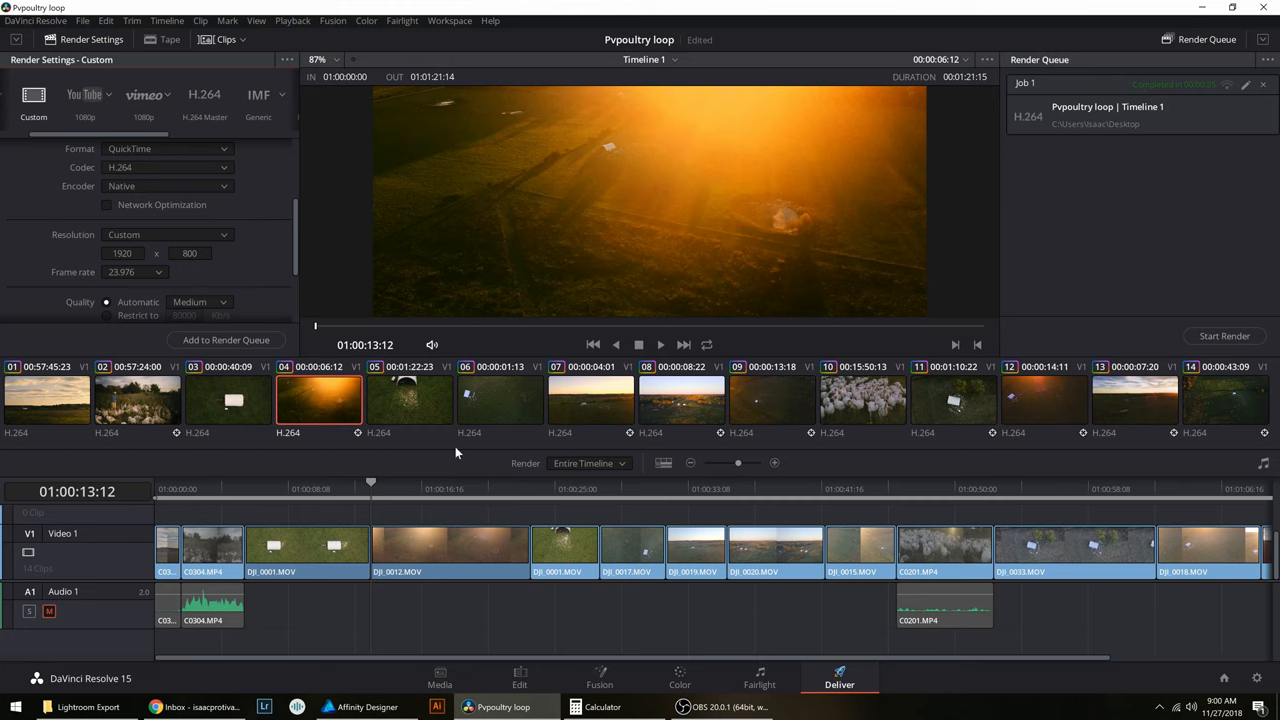
Divide 3840 by 2.35 in Calculator, getting 1,634.04.
click(575, 707)
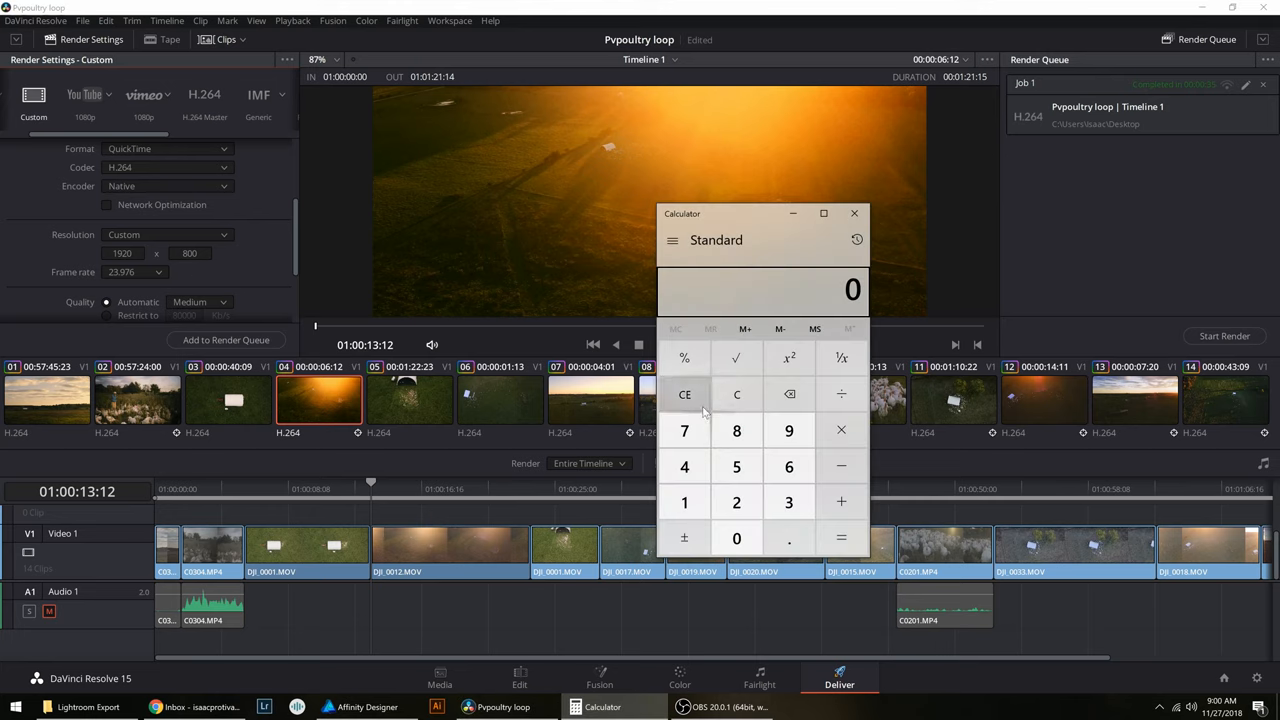
click(685, 502)
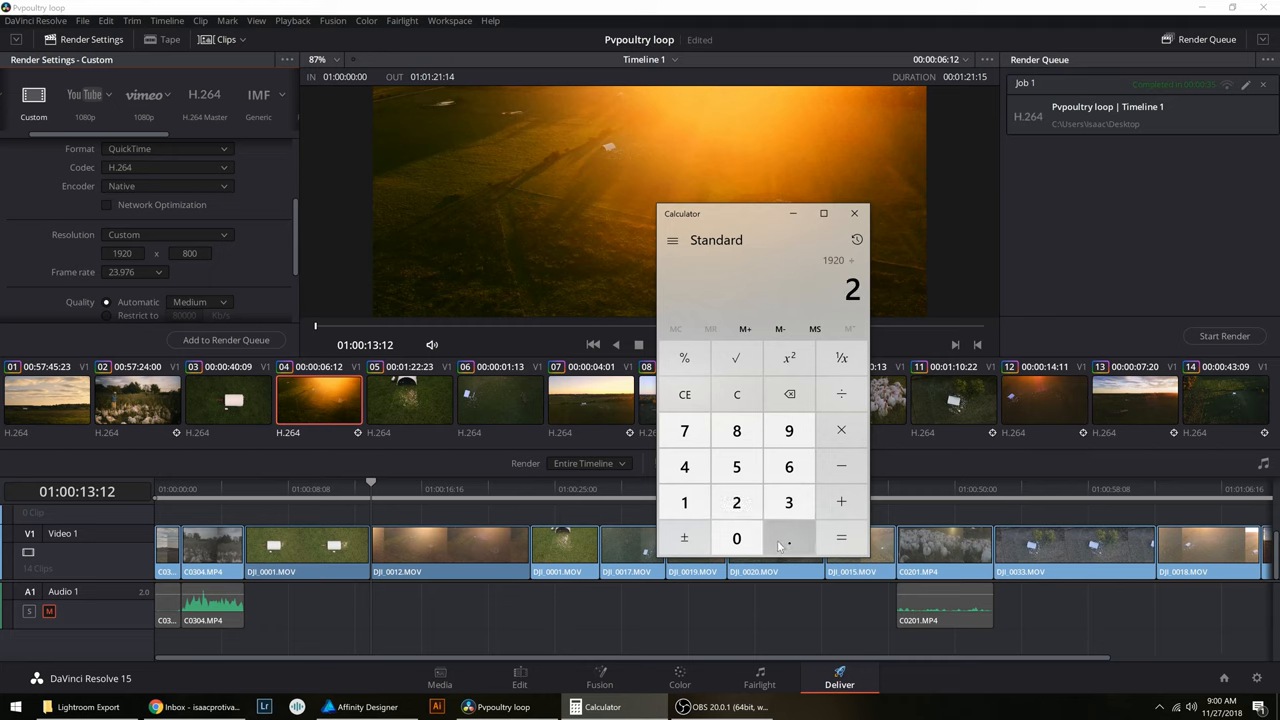
click(841, 538)
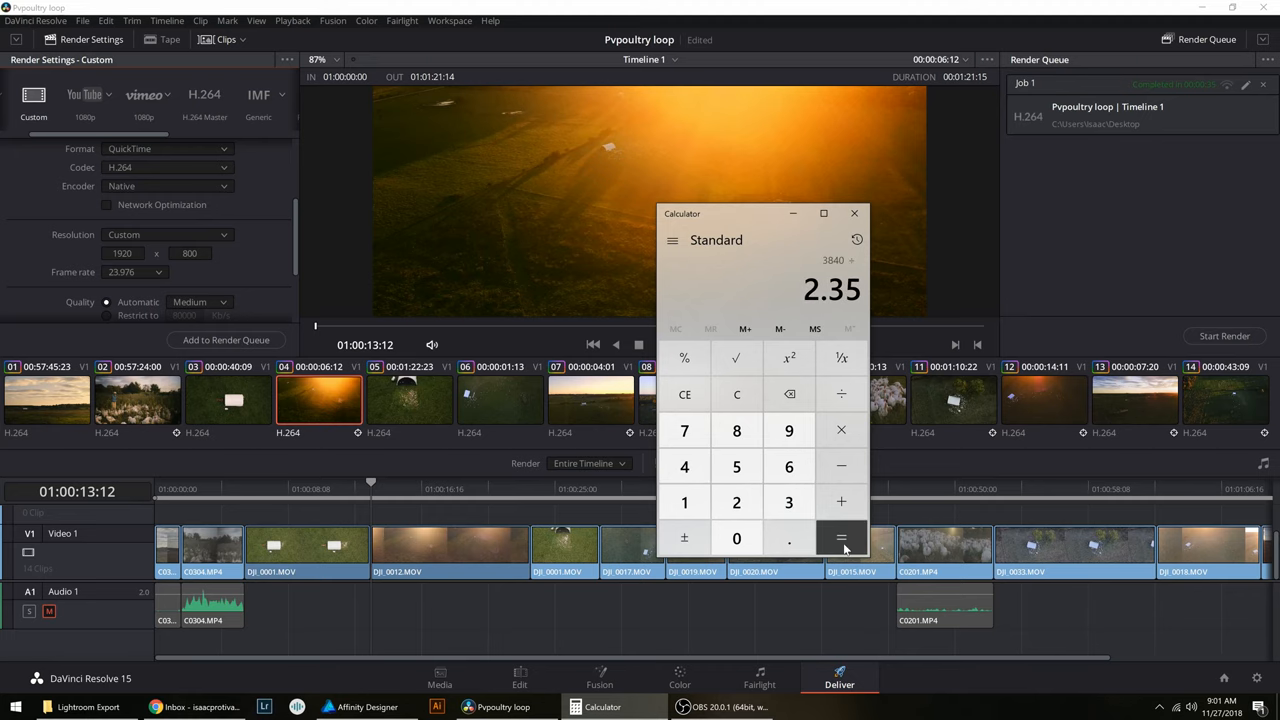
click(841, 538)
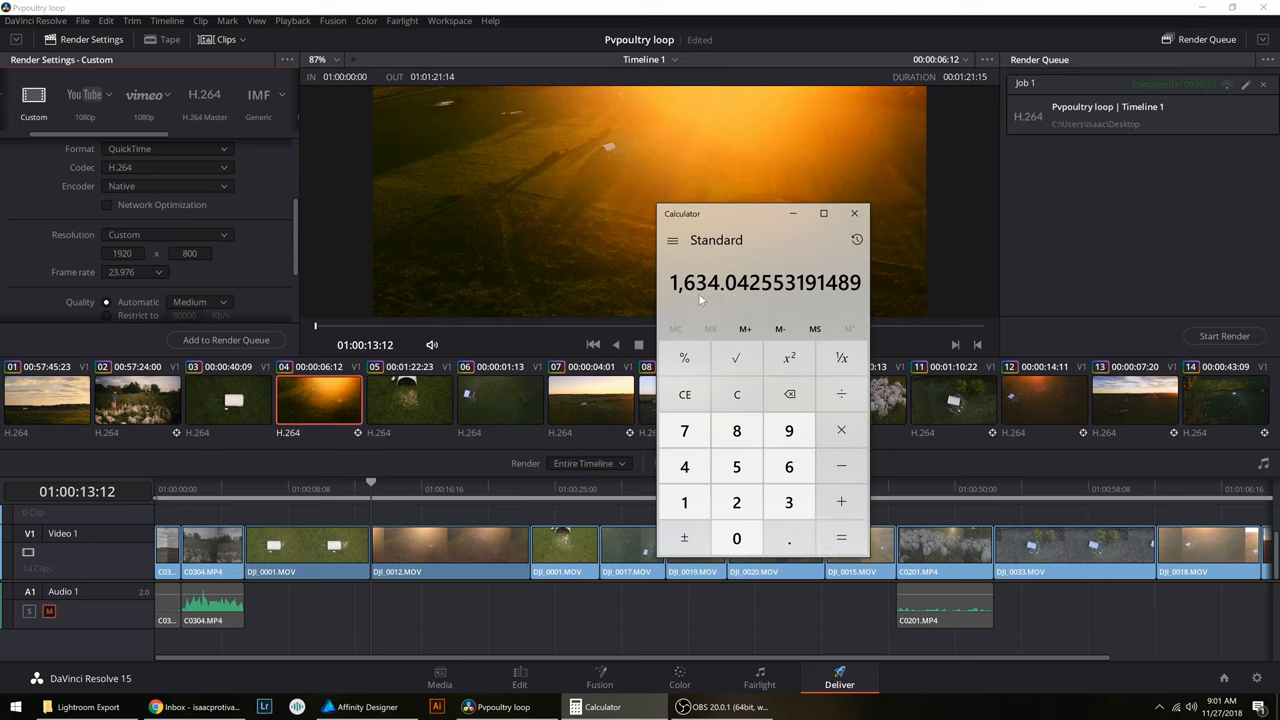